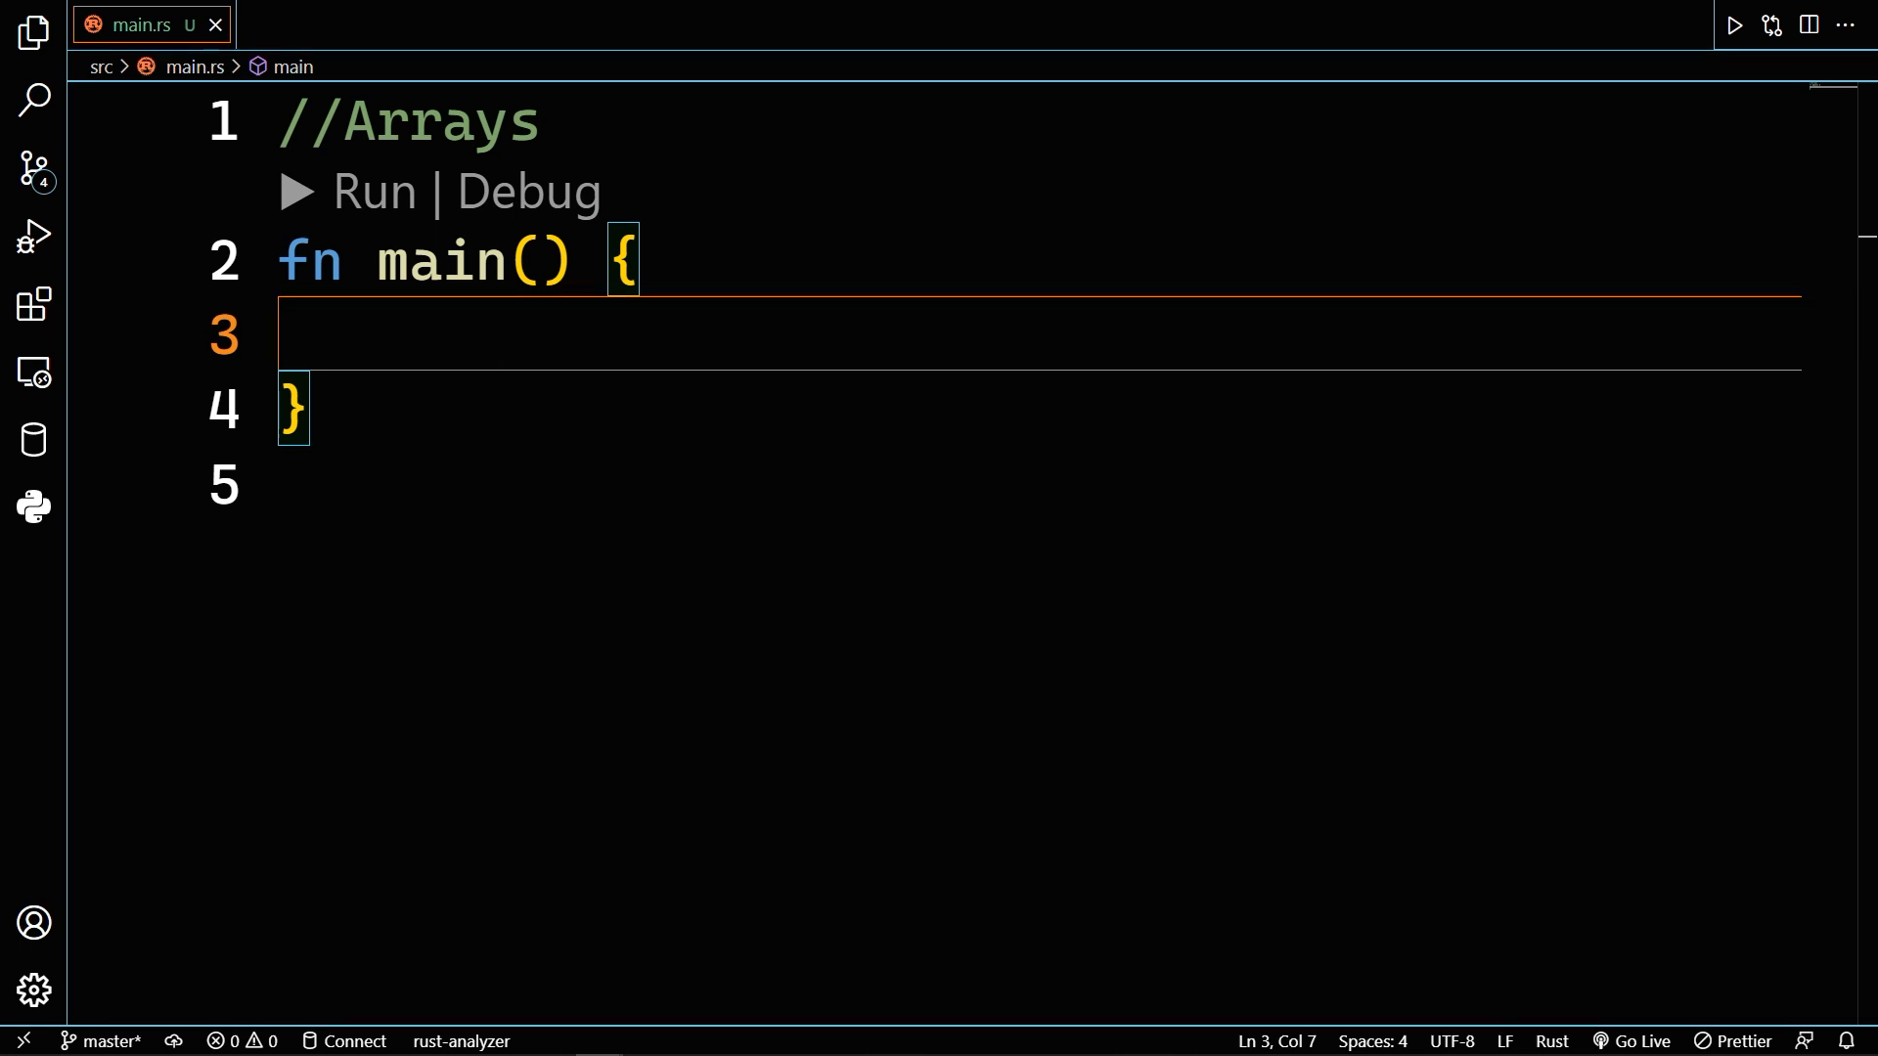
{"action": "type", "text": "let num_Array = [1,2,3,4,5];"}
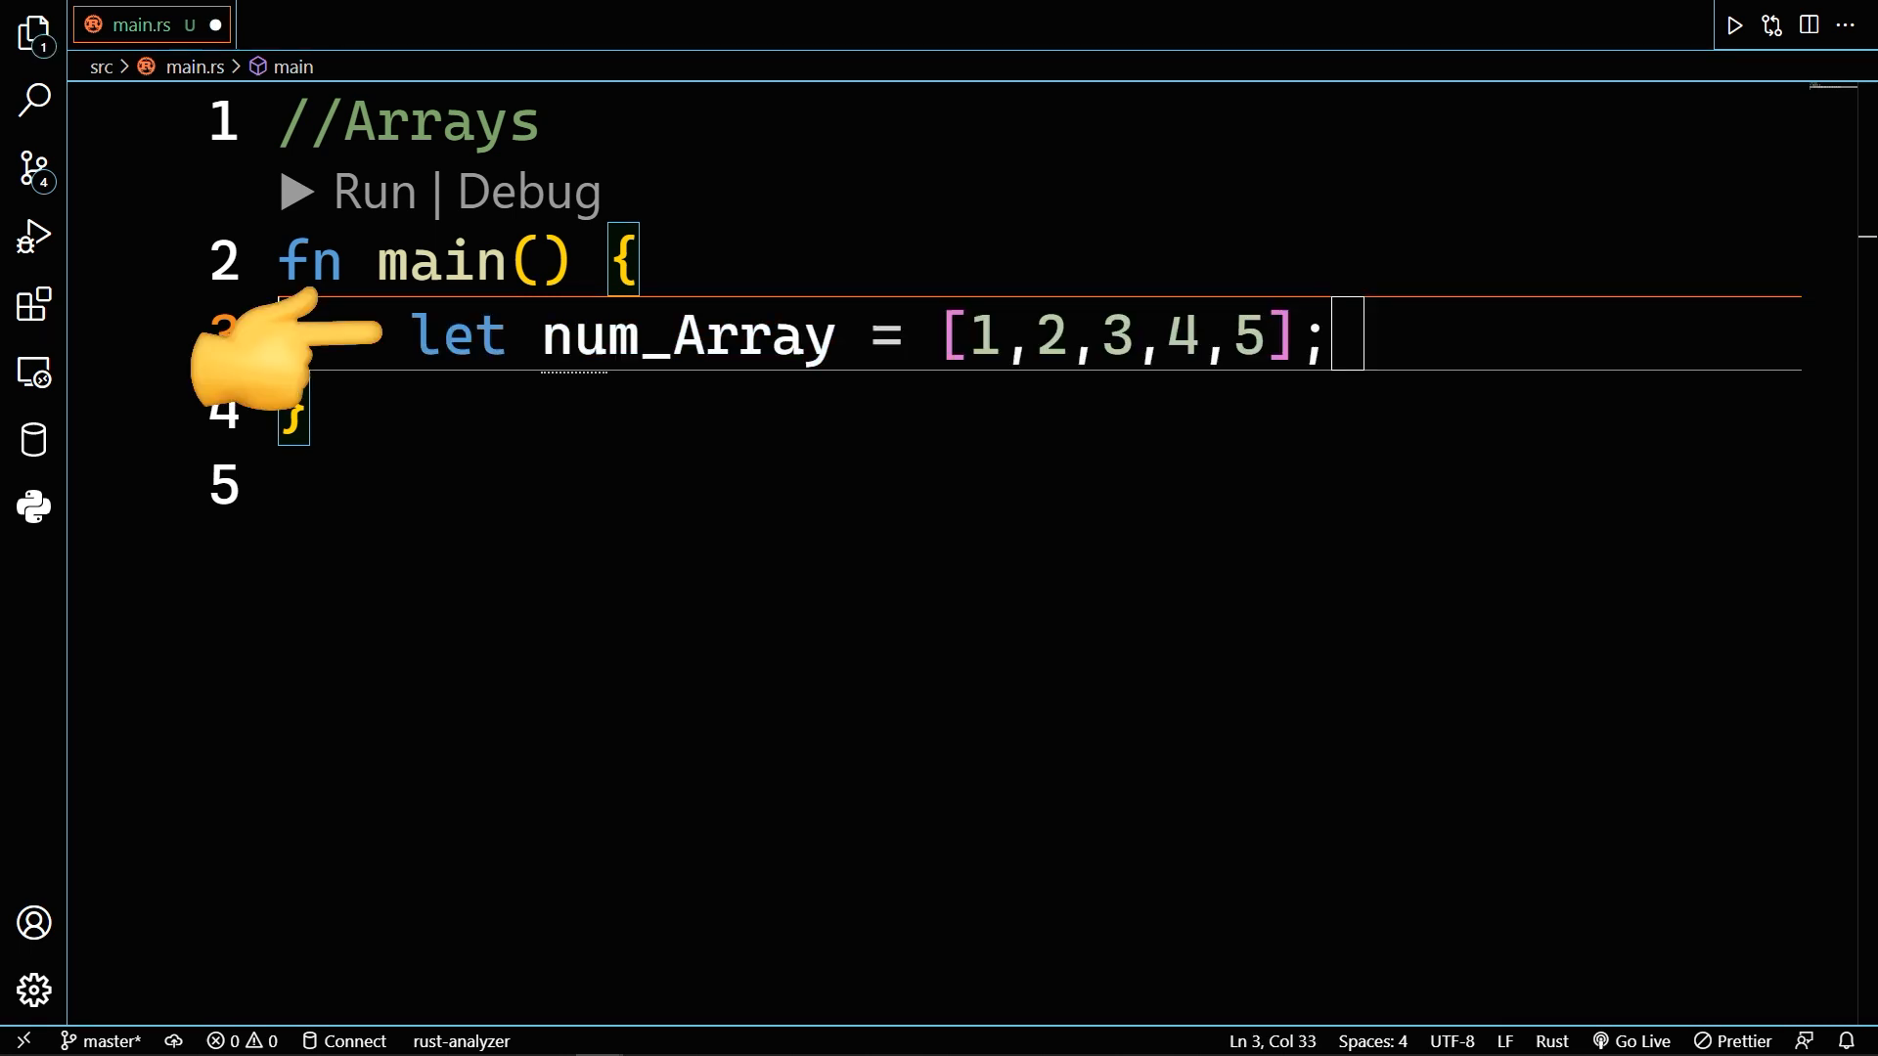
{"action": "type", "text": ": [i32; 5]"}
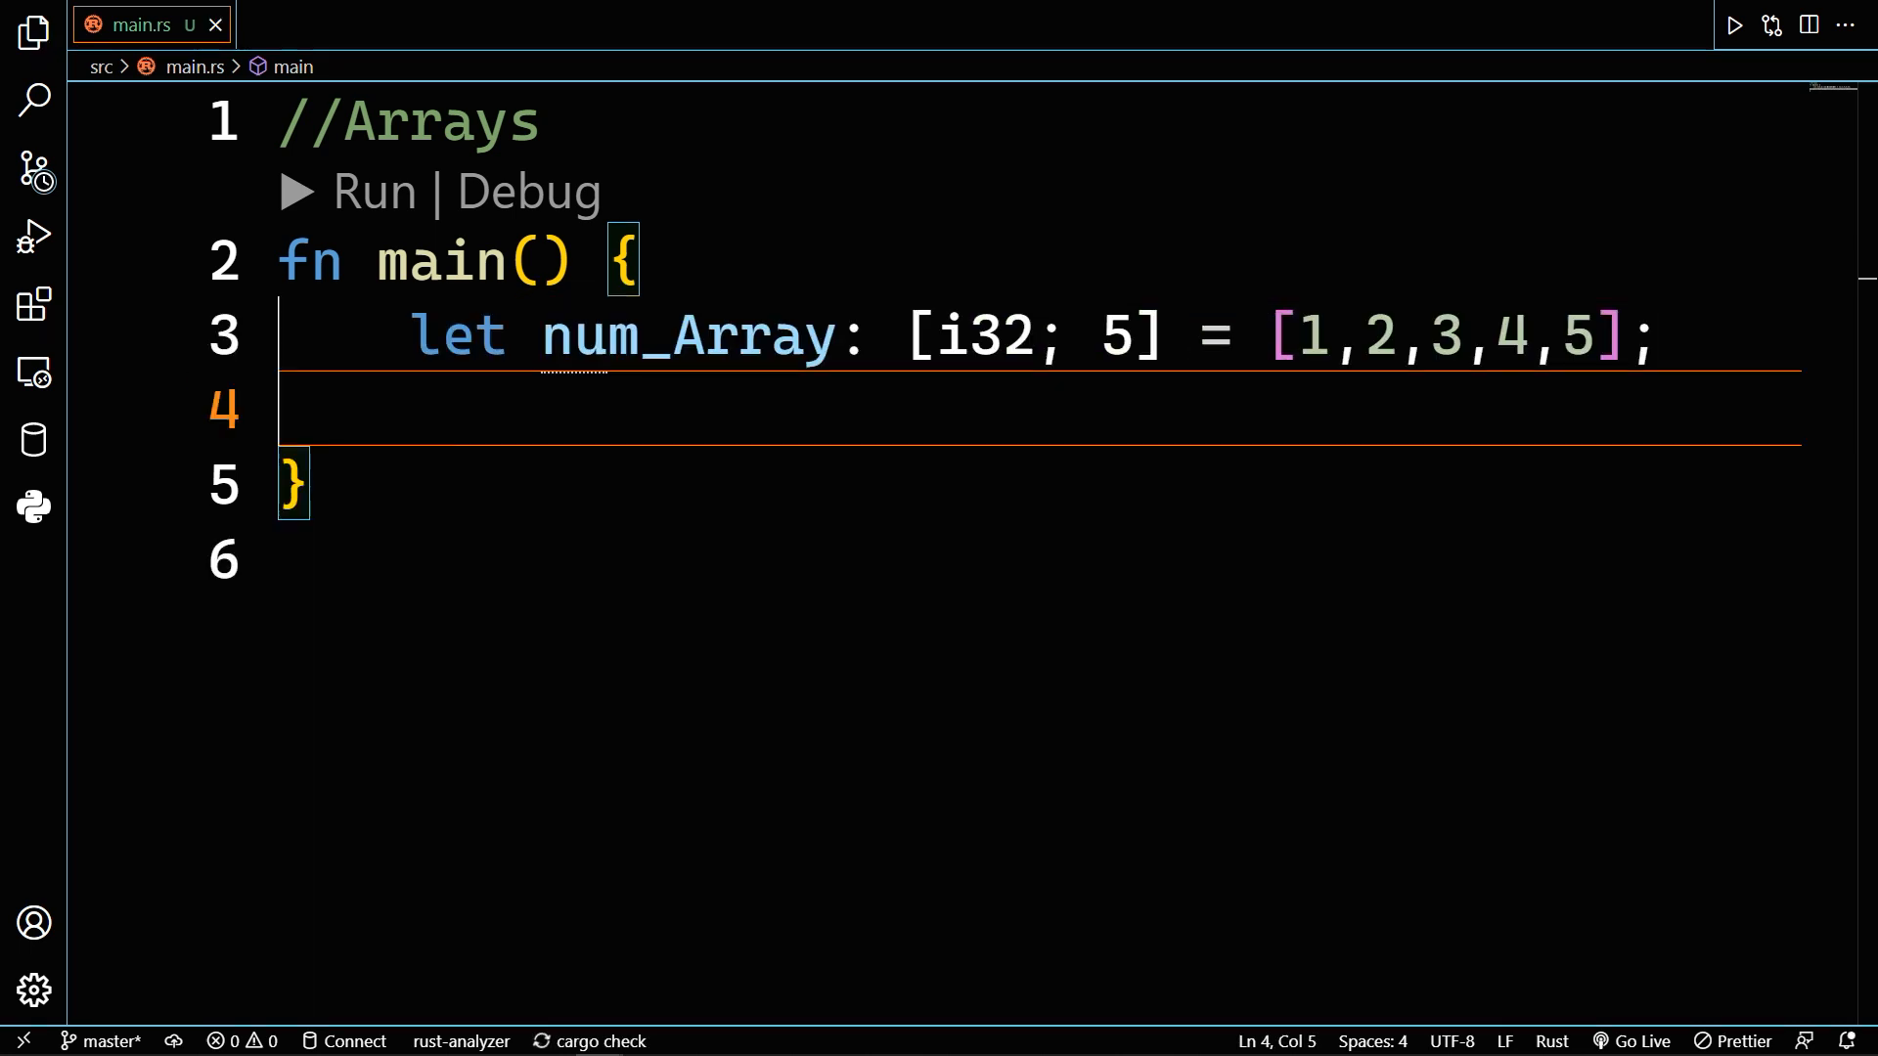
{"action": "type", "text": "let str_Array: [&str; 4] = [\"python\", \"rust\", \"go\", \"node\"];"}
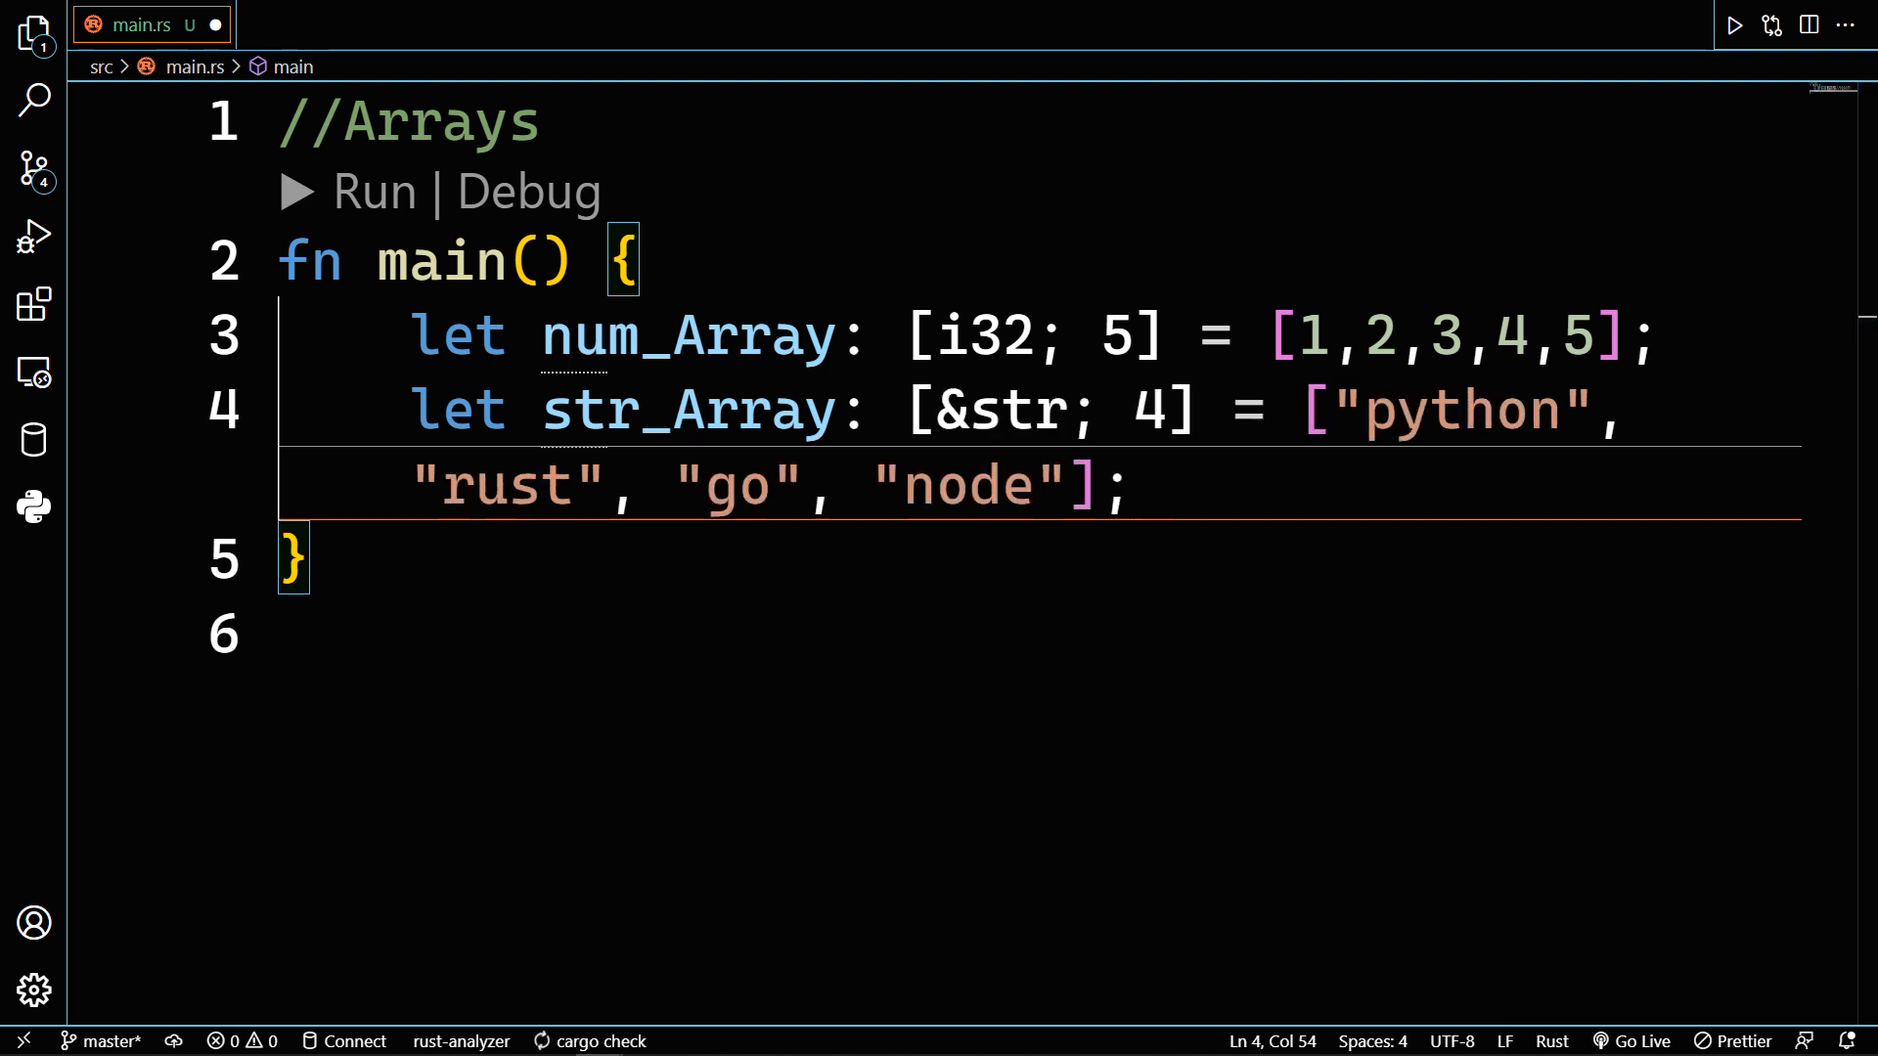